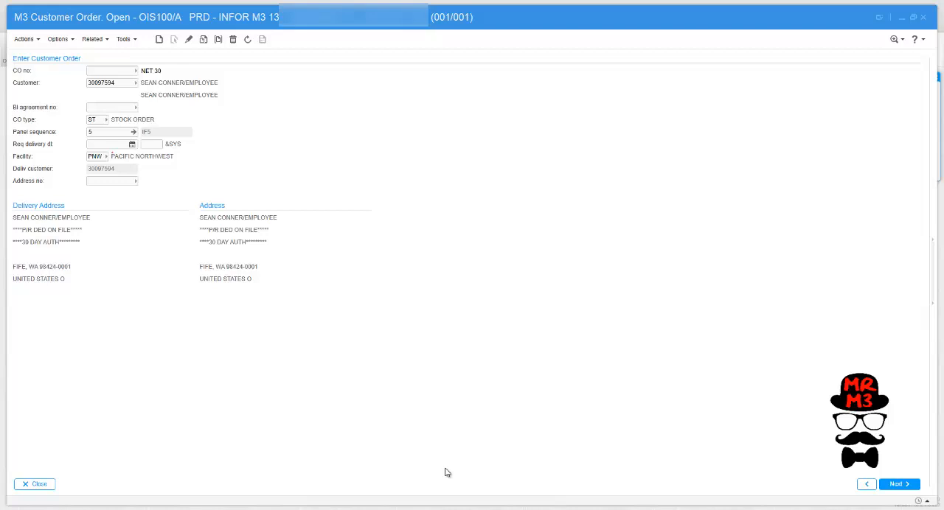
Step: Create the stock customer order, add the one-unit item line, and return to order entry
left_click(895, 484)
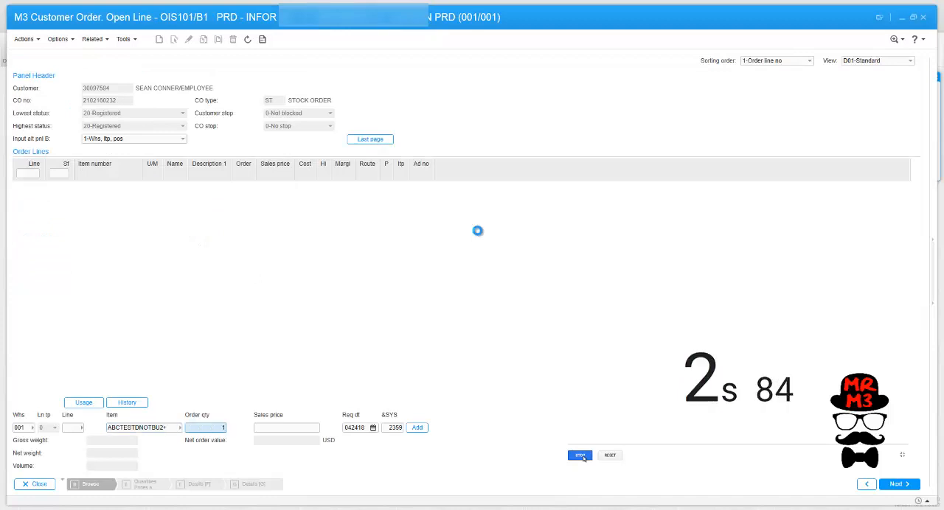
left_click(581, 454)
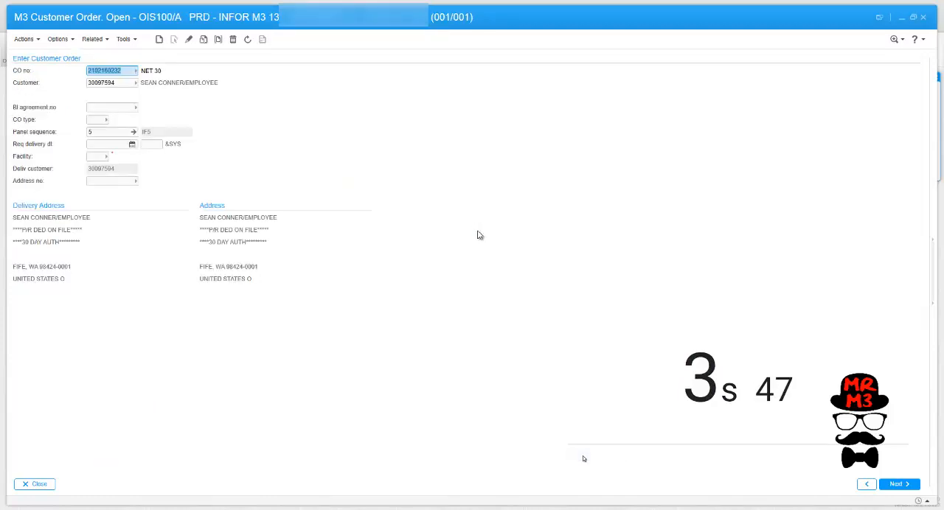